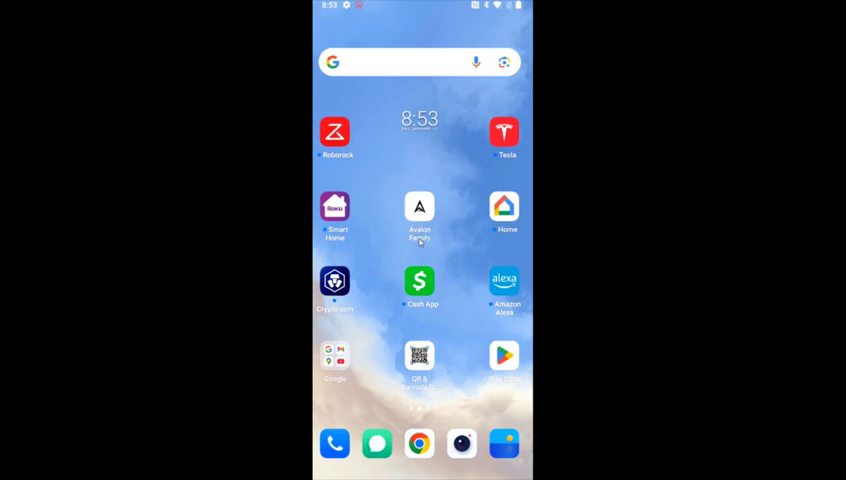
Remove the disconnected Nano 3 from the device list and confirm with OK.
{"action": "left_click", "coordinate": [420, 208]}
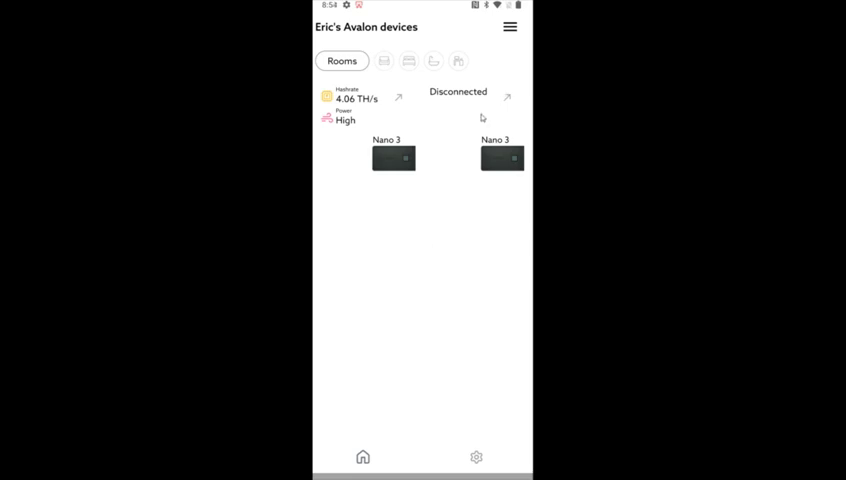
{"action": "mouse_move", "coordinate": [472, 128]}
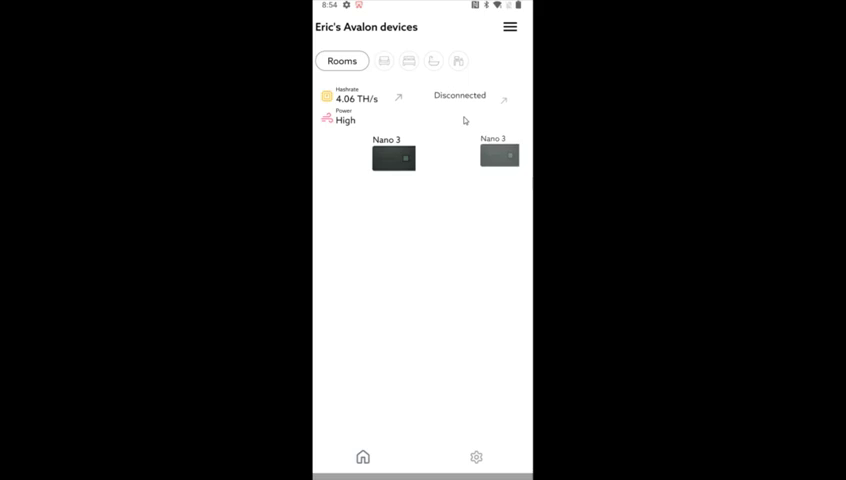
{"action": "left_click", "coordinate": [498, 156]}
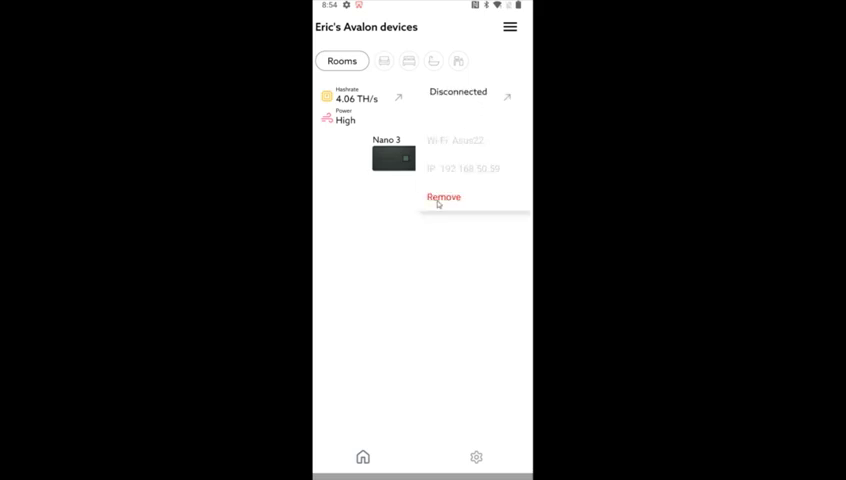
{"action": "left_click", "coordinate": [444, 196]}
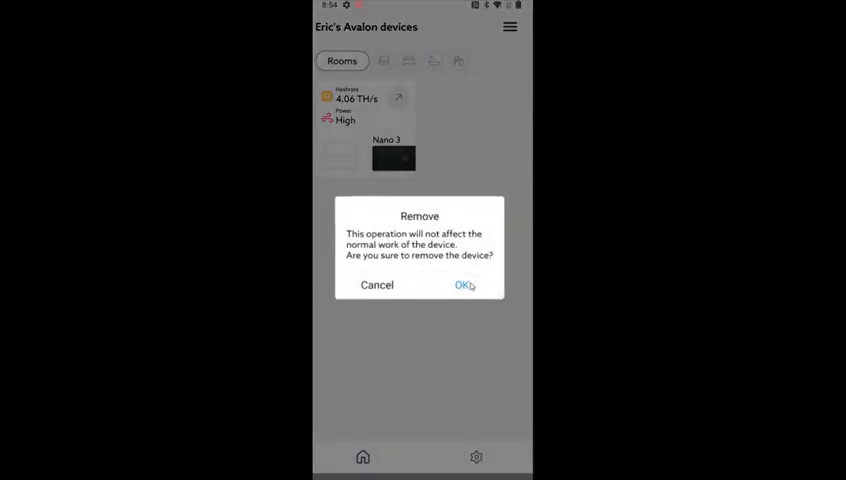
{"action": "left_click", "coordinate": [462, 286]}
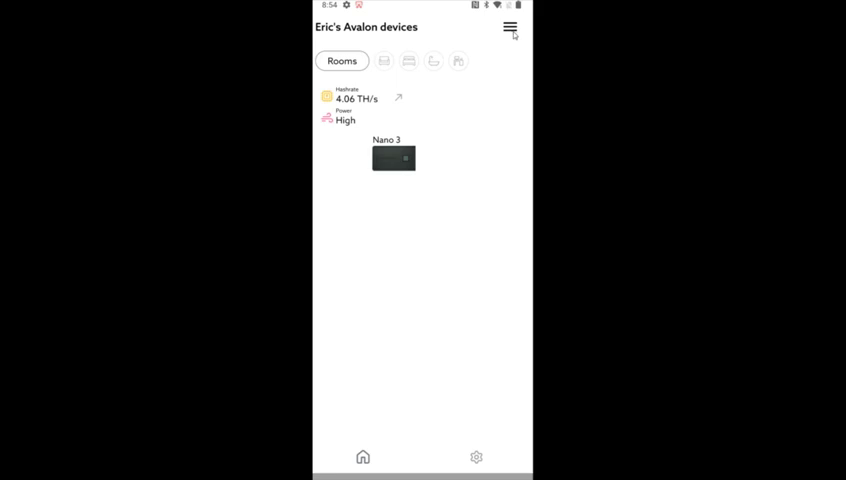
{"action": "left_click", "coordinate": [510, 28]}
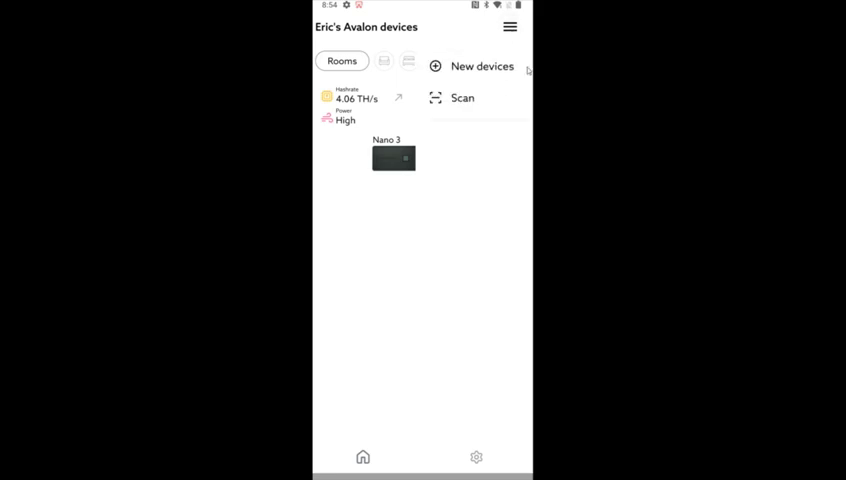
Begin a new-device search with Nano 3 as the type, finding Nano3_03E7.
{"action": "left_click", "coordinate": [472, 66]}
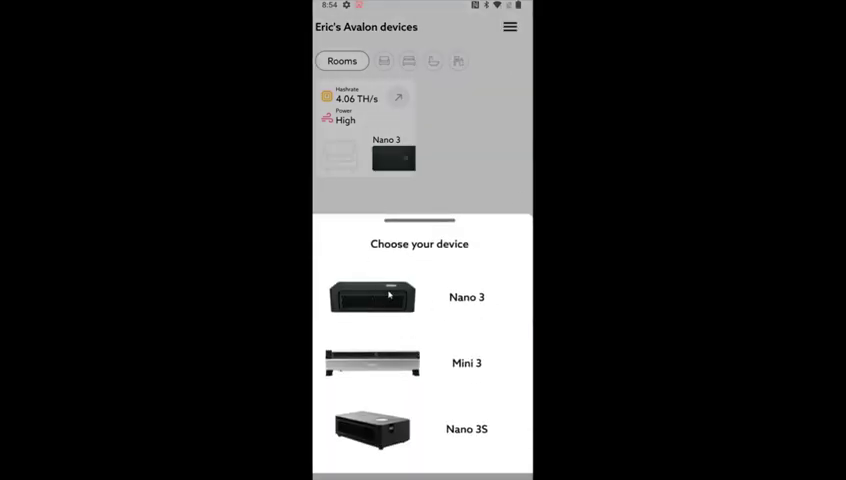
{"action": "left_click", "coordinate": [372, 296]}
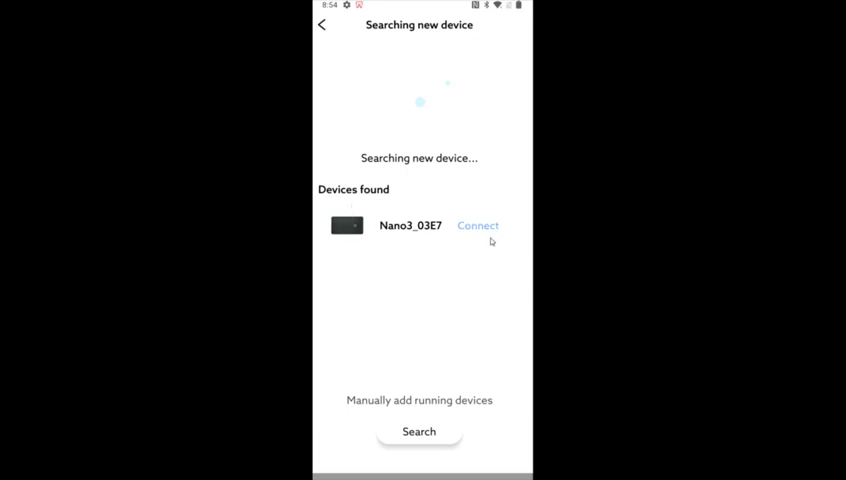
Connect to Nano3_03E7 and join its heater_nano_03E7 Wi-Fi network.
{"action": "left_click", "coordinate": [478, 224]}
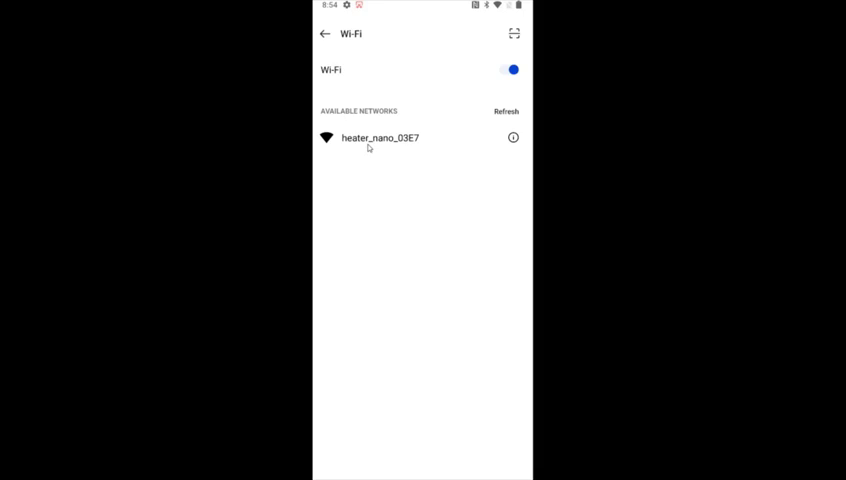
{"action": "left_click", "coordinate": [378, 136]}
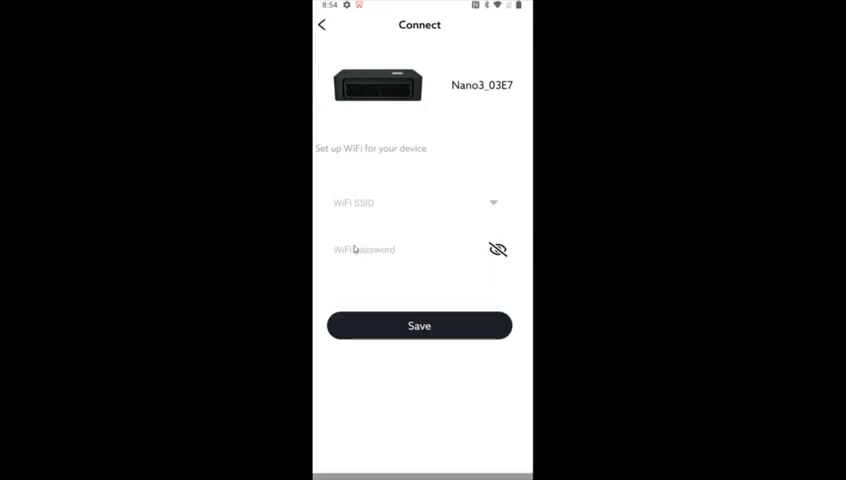
{"action": "mouse_move", "coordinate": [372, 216]}
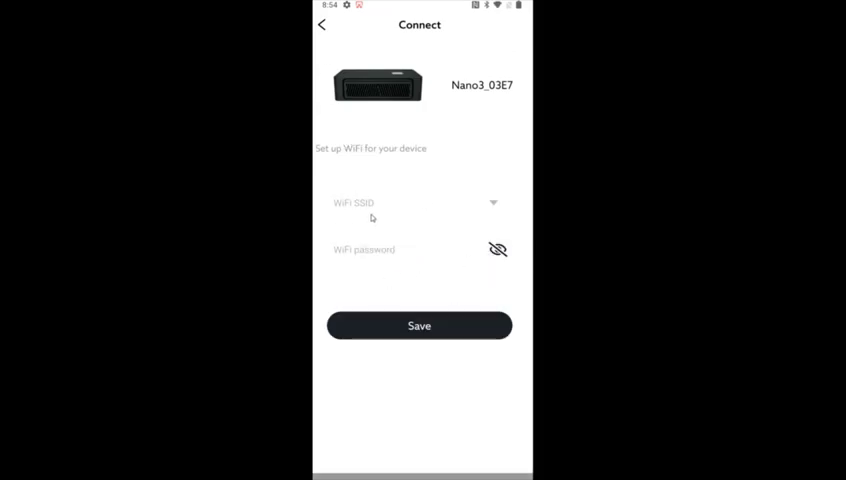
Assign the Asus22 network to Nano3_03E7, save, and view the Nano 3 showing 4.06 TH/s.
{"action": "left_click", "coordinate": [420, 202]}
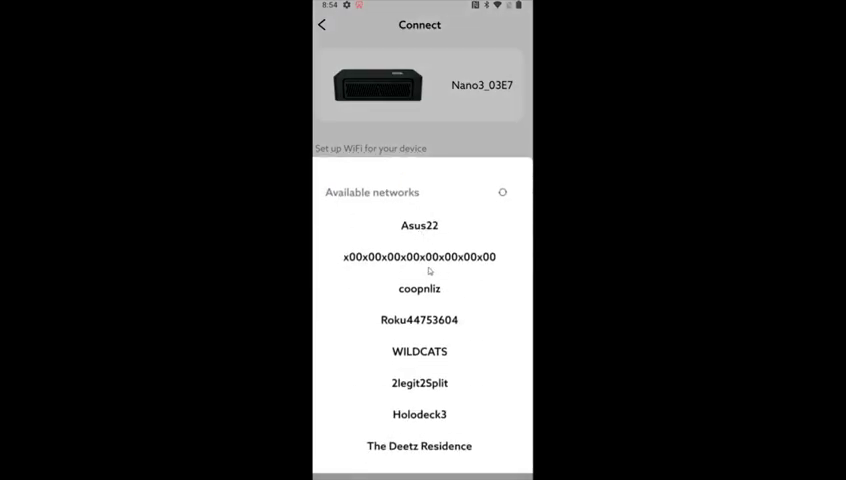
{"action": "left_click", "coordinate": [418, 224]}
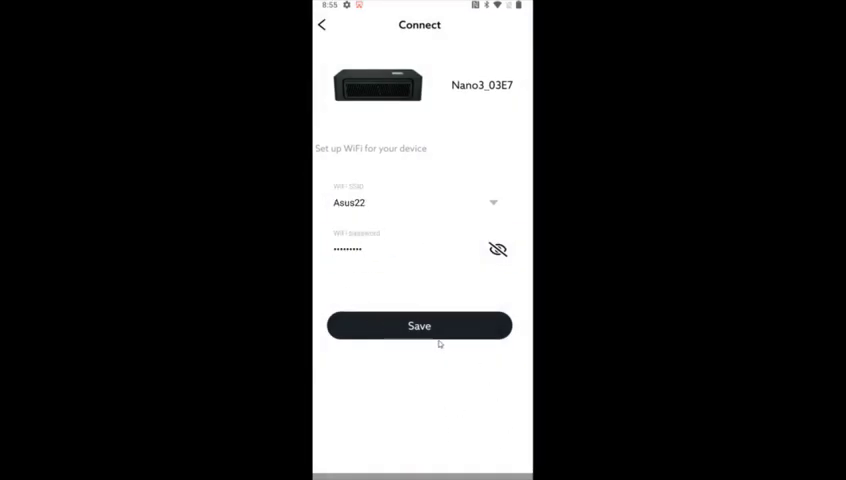
{"action": "left_click", "coordinate": [420, 324]}
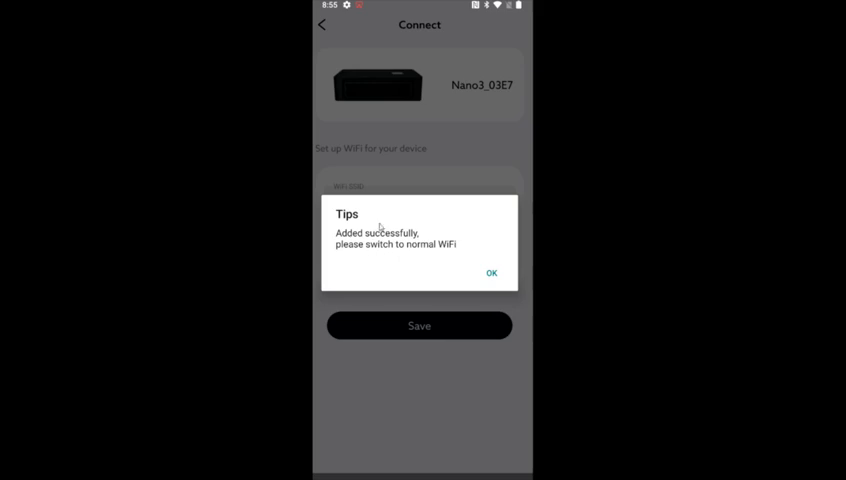
{"action": "left_click", "coordinate": [492, 272]}
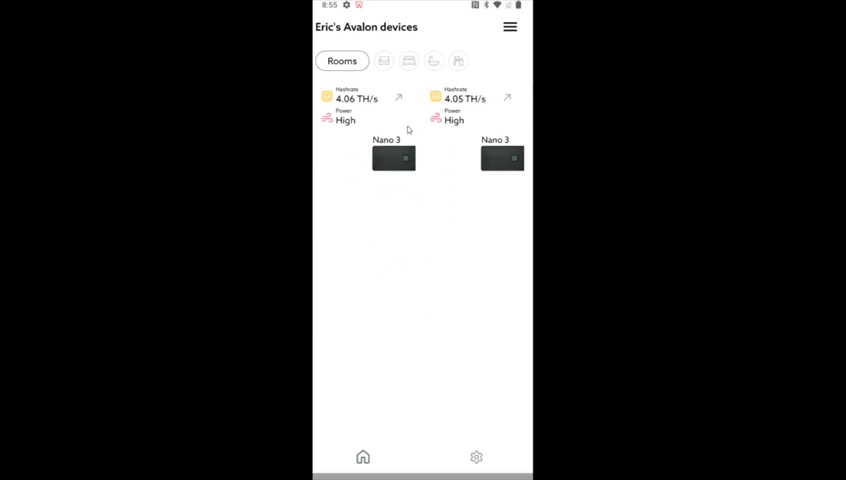
{"action": "mouse_move", "coordinate": [364, 142]}
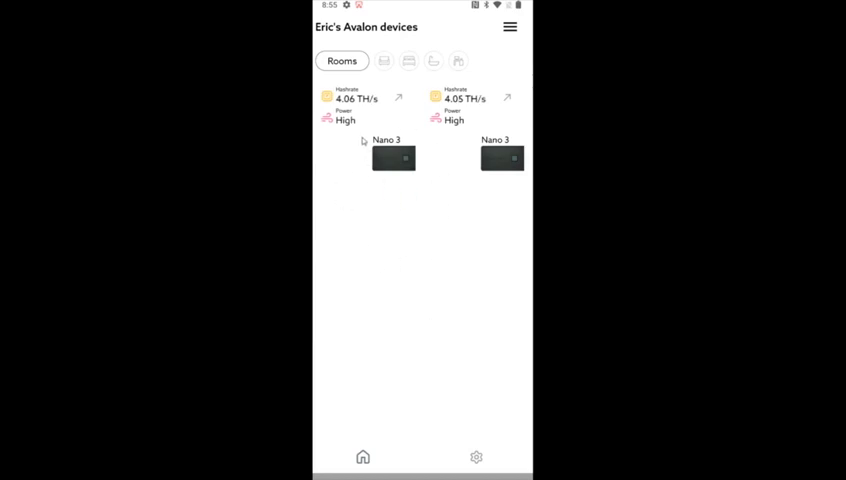
{"action": "left_click", "coordinate": [392, 156]}
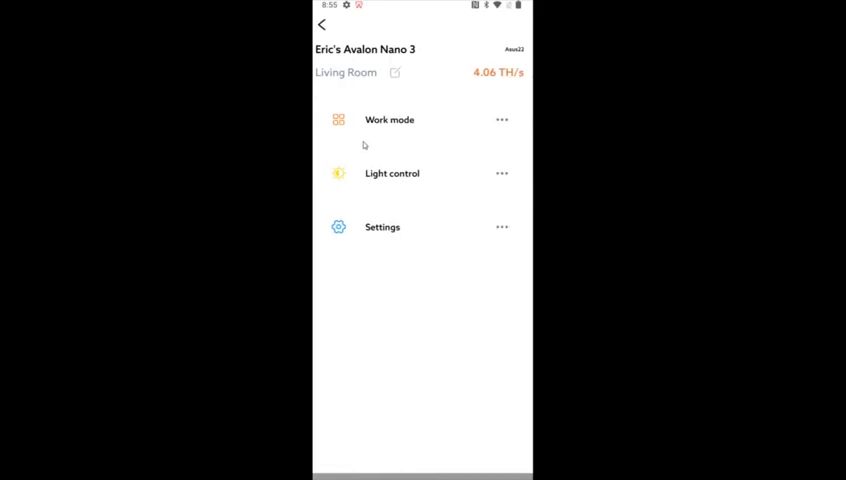
{"action": "mouse_move", "coordinate": [414, 112]}
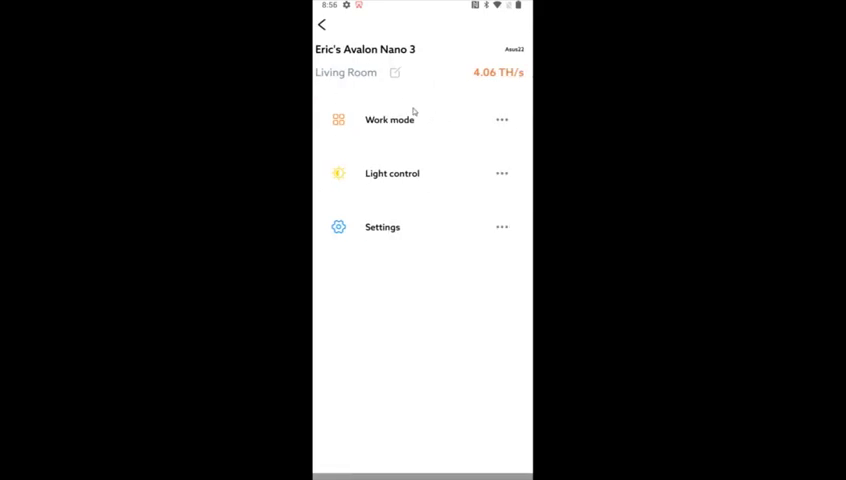
{"action": "mouse_move", "coordinate": [420, 130]}
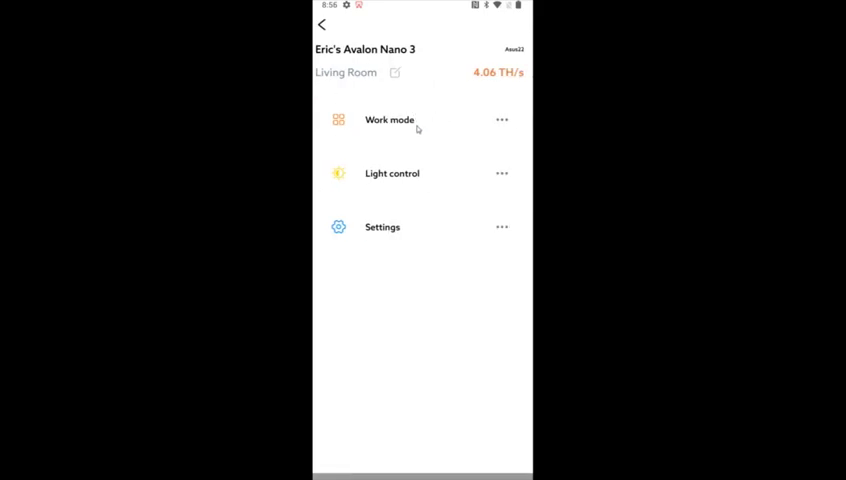
{"action": "mouse_move", "coordinate": [412, 228]}
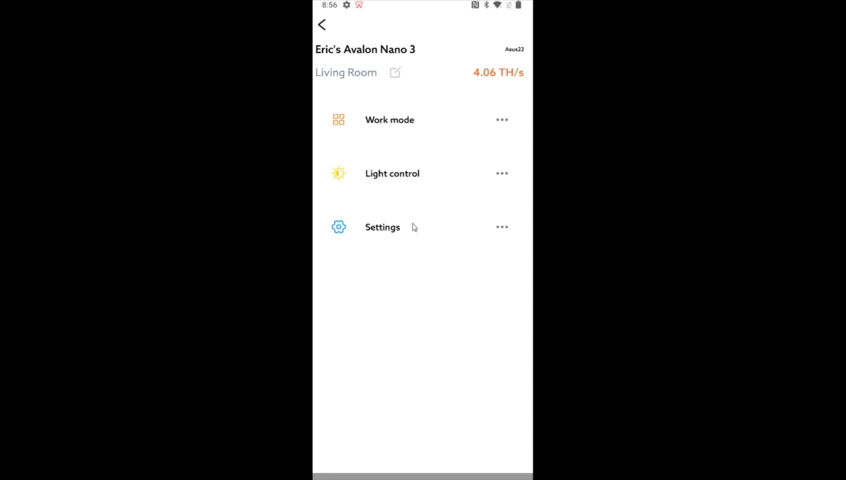
{"action": "mouse_move", "coordinate": [424, 208]}
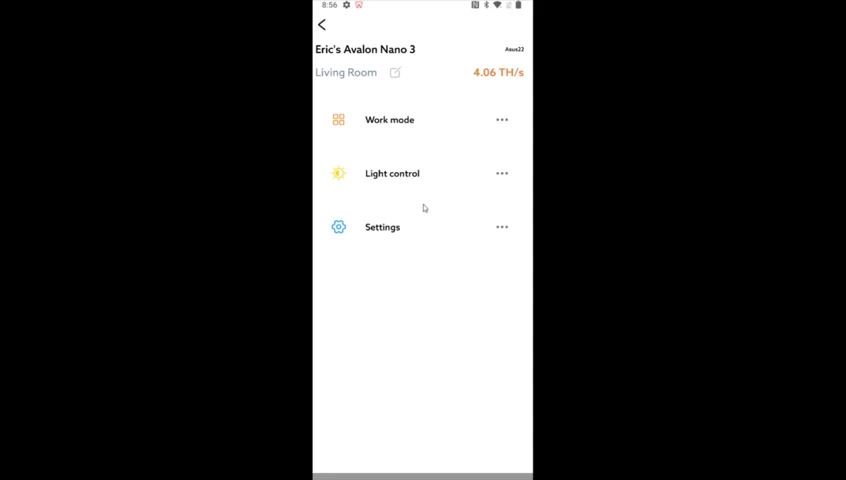